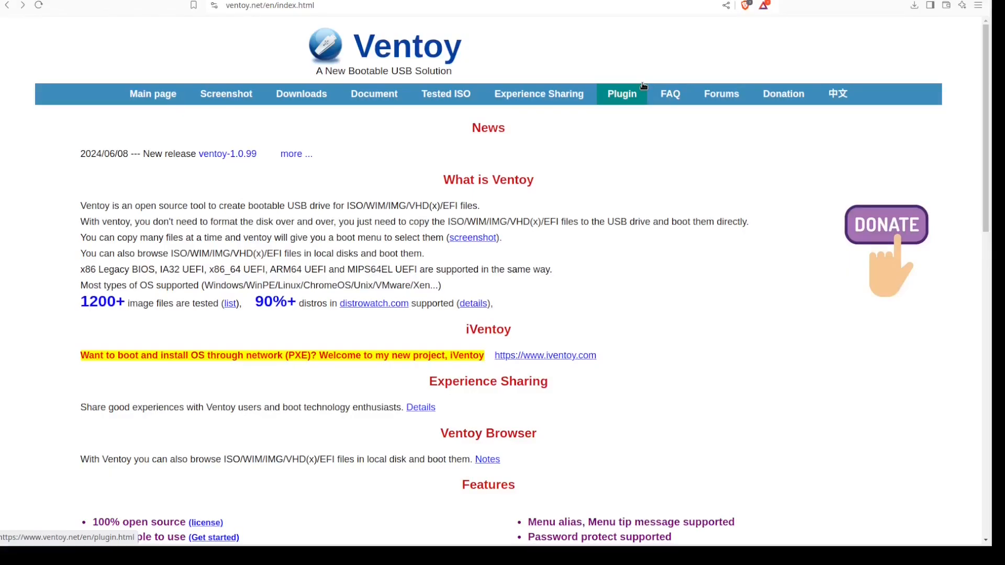
mouse_move(661, 136)
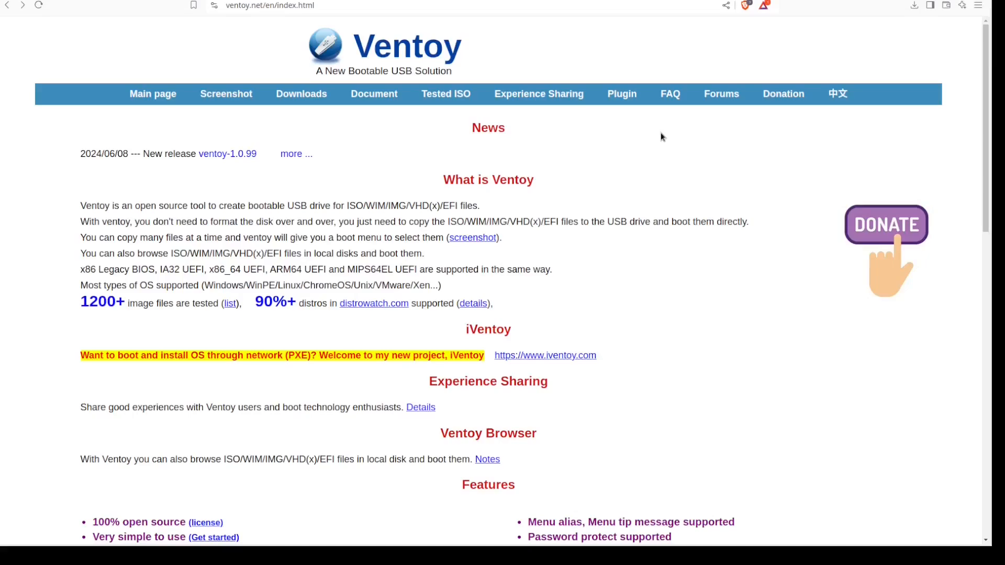
mouse_move(474, 66)
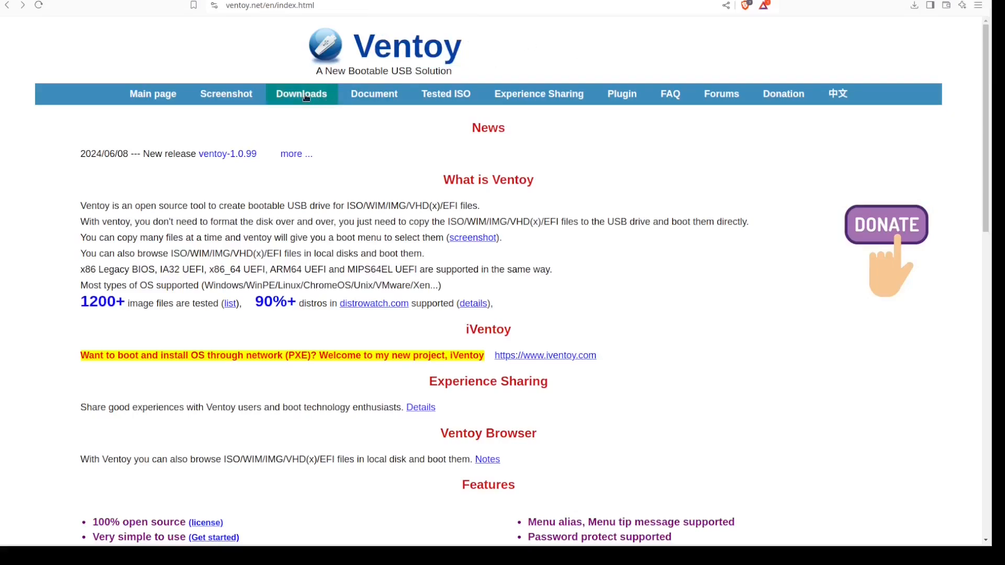
- Reach the SourceForge Ventoy 1.0.99 file listing via the Downloads page link
click(300, 93)
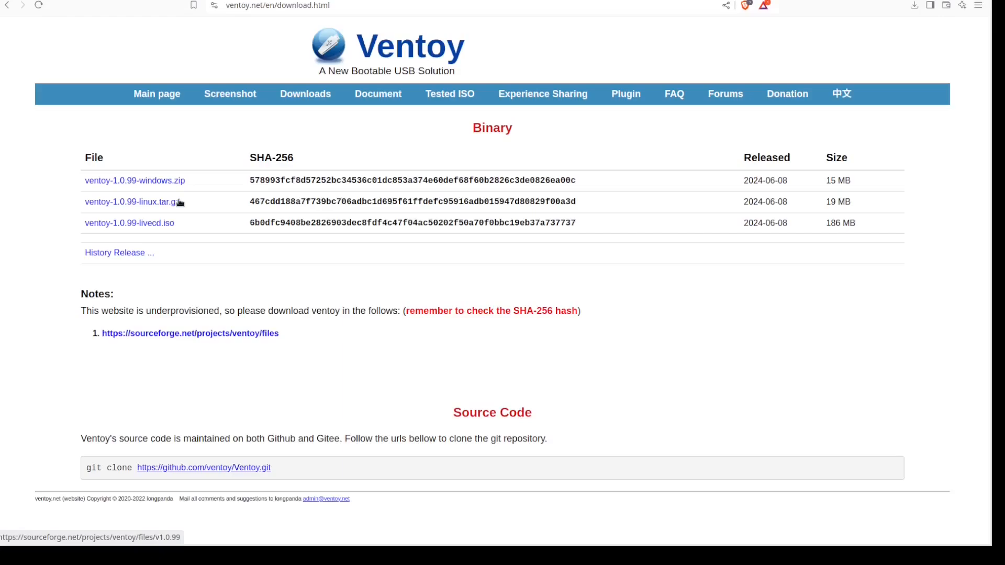
click(190, 333)
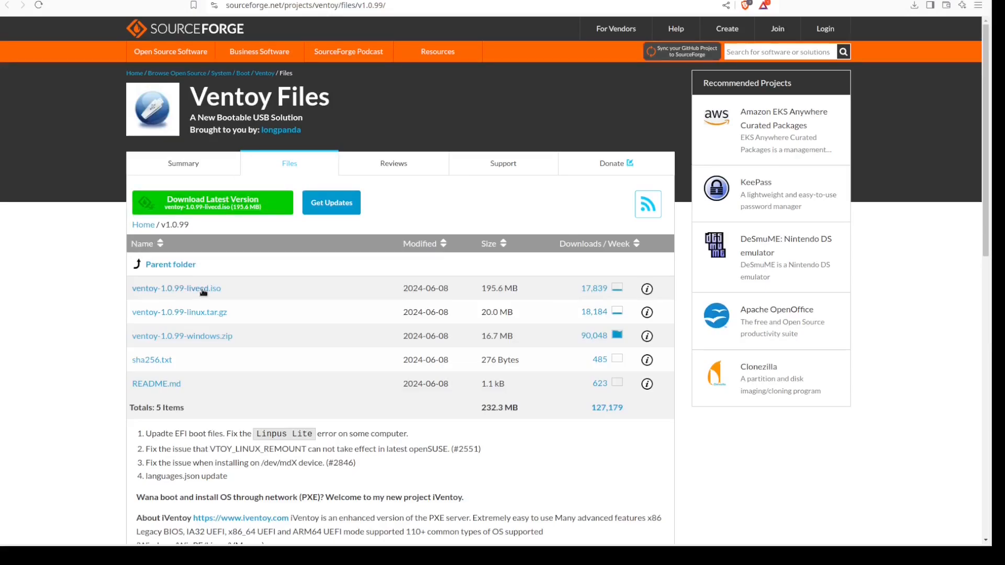
- Download ventoy-1.0.99-linux.tar.gz and save it into the Downloads folder
click(179, 312)
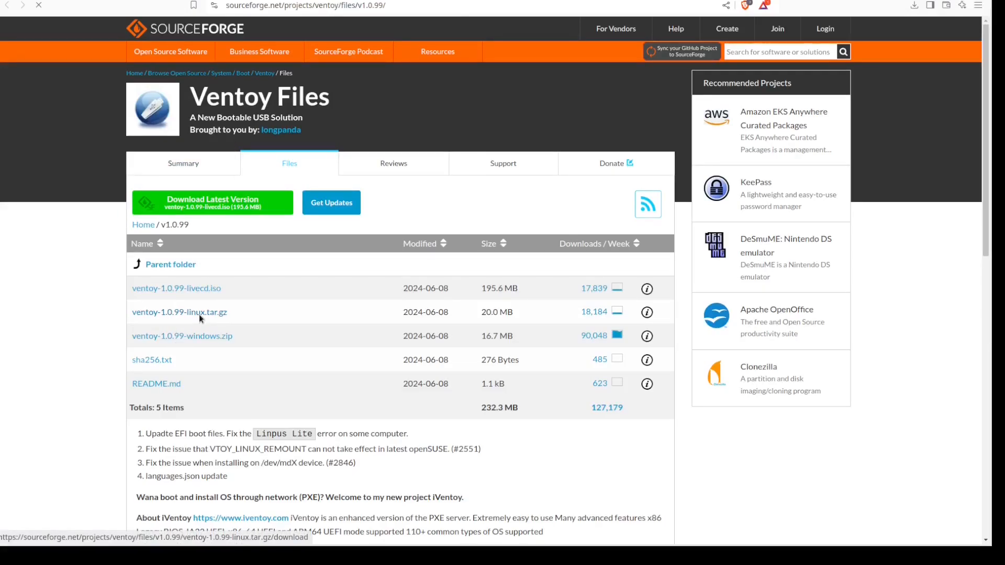
click(179, 313)
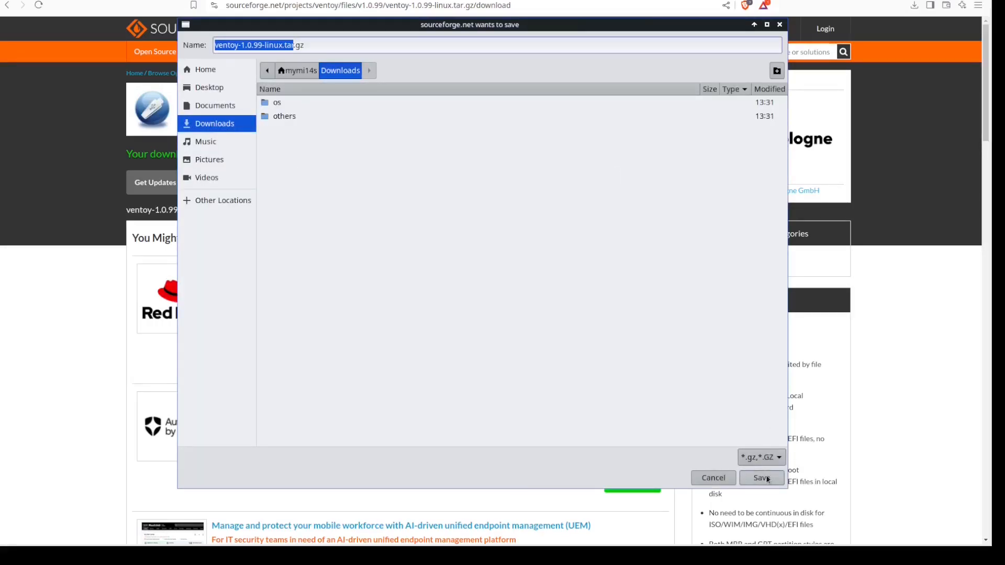
click(761, 477)
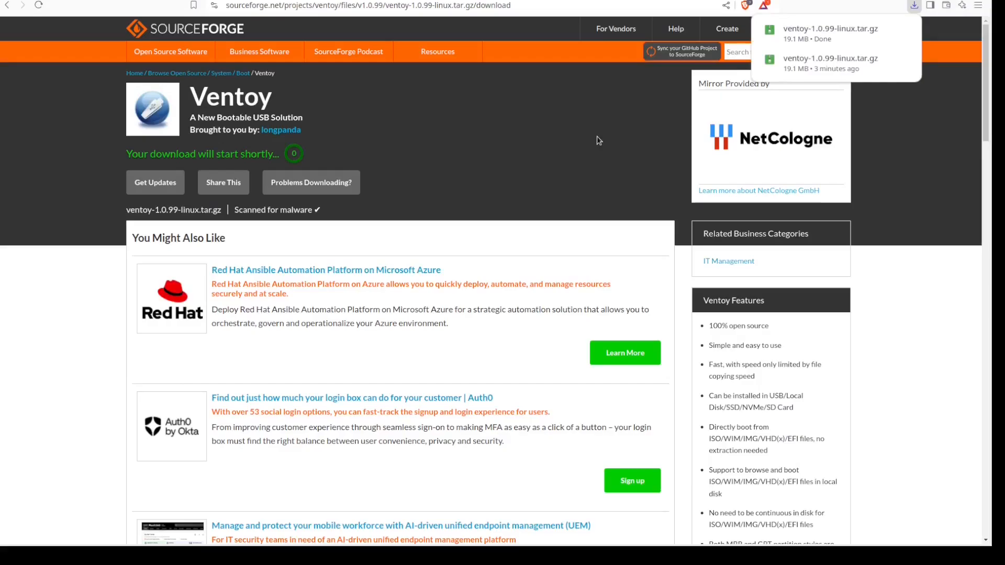
mouse_move(796, 46)
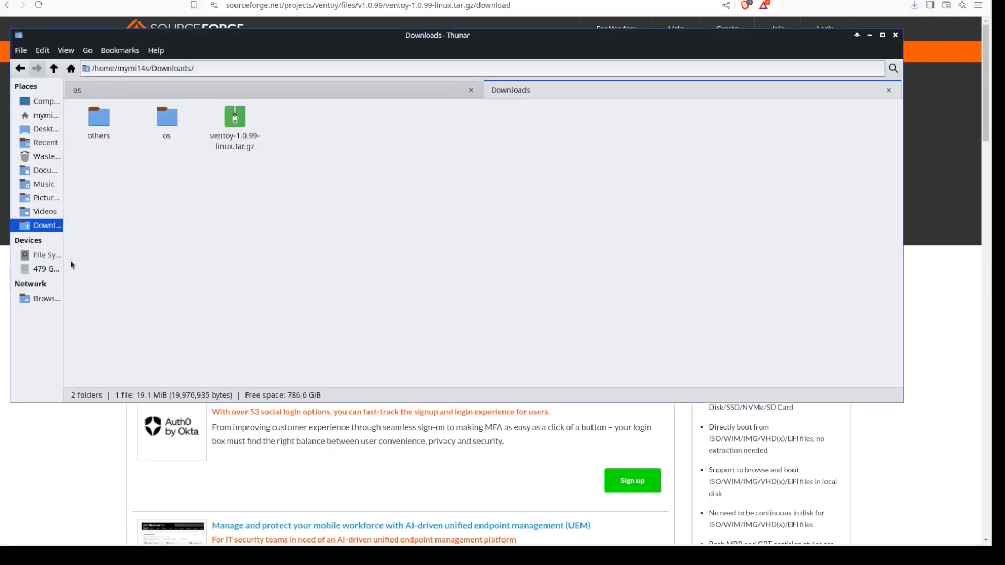
- Extract the Ventoy tar.gz archive into a ventoy-1.0.99 folder in Downloads
double_click(234, 121)
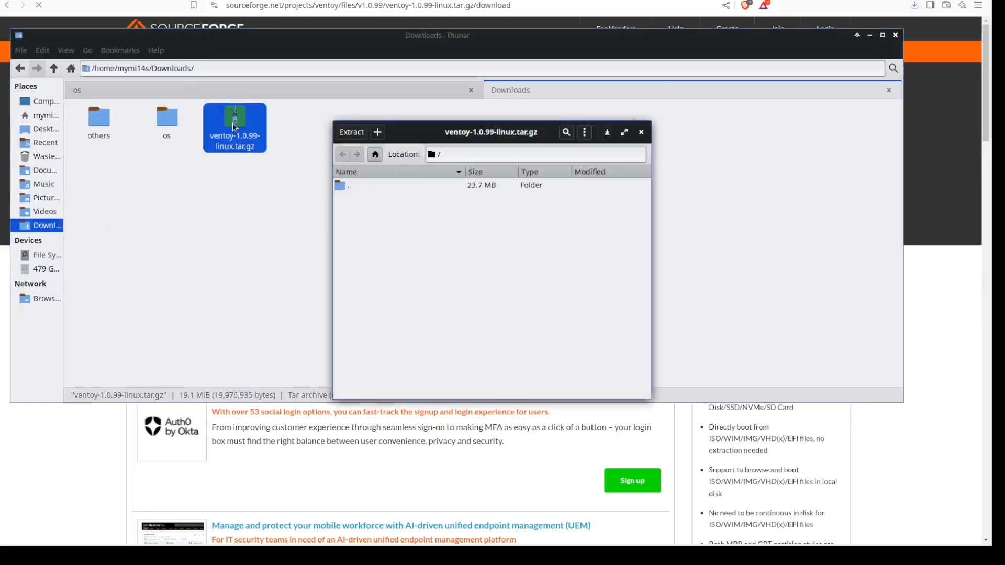
click(351, 132)
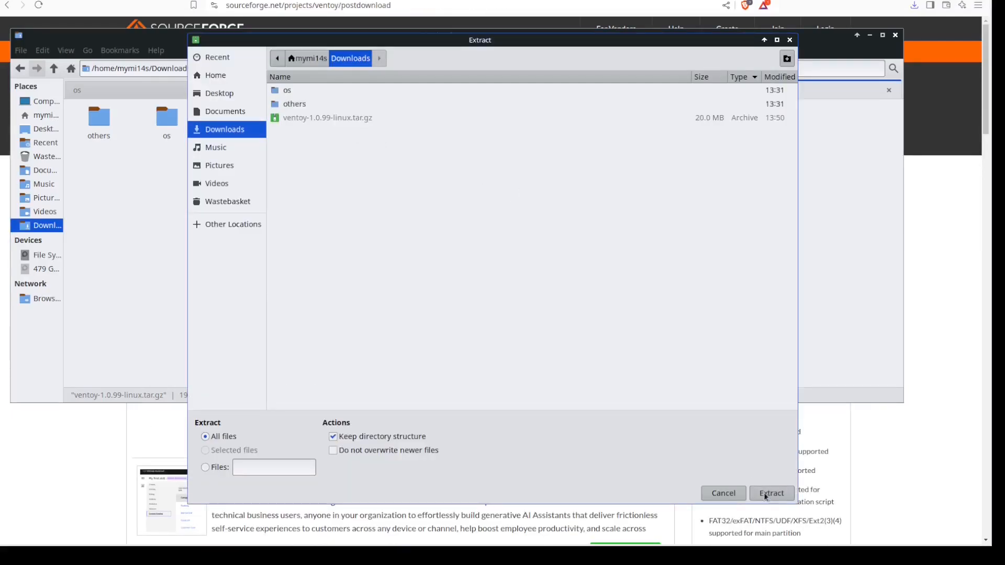
click(772, 493)
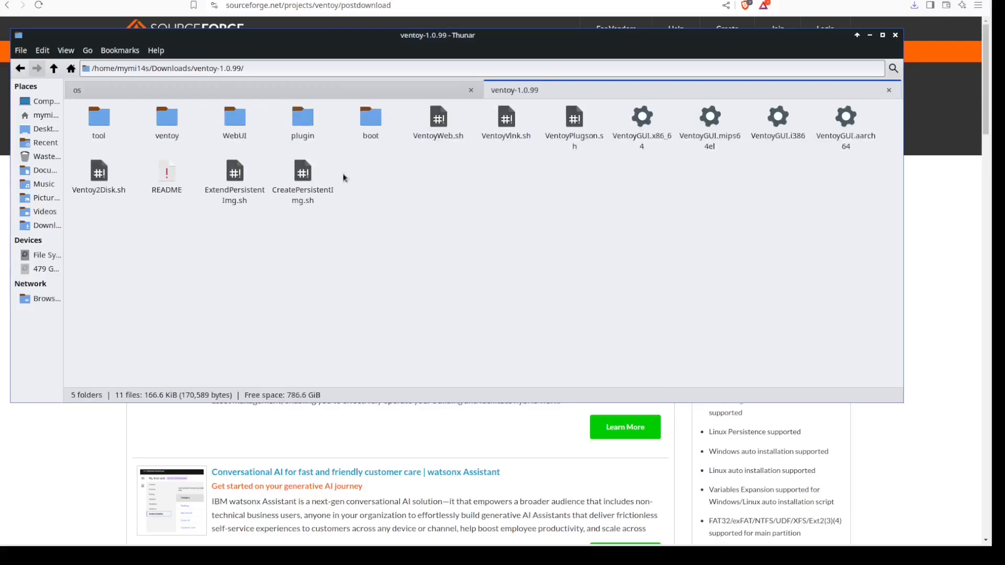
- Launch VentoyGUI.x86_64 and enter the administrator password in the Authenticate dialog
click(640, 121)
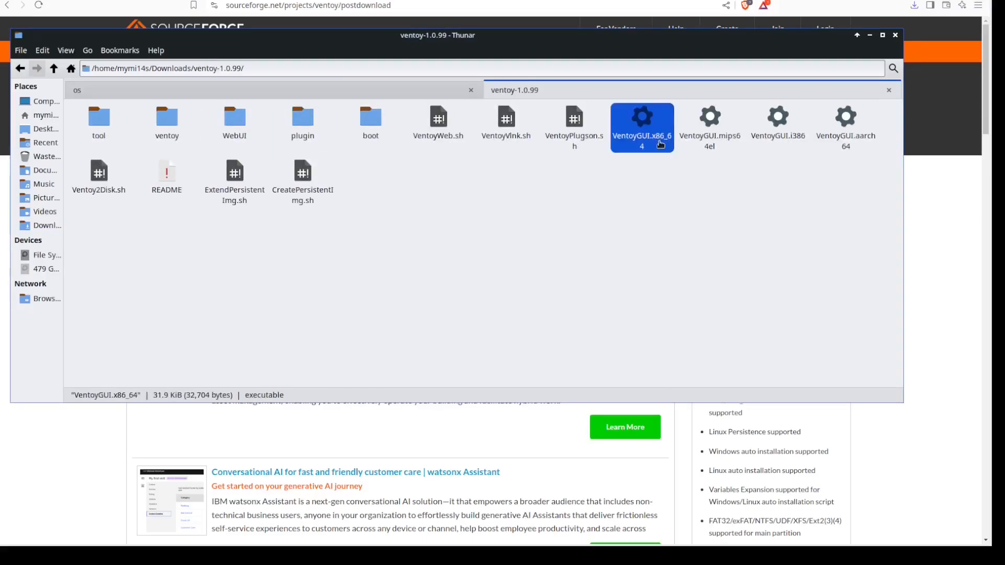
mouse_move(735, 156)
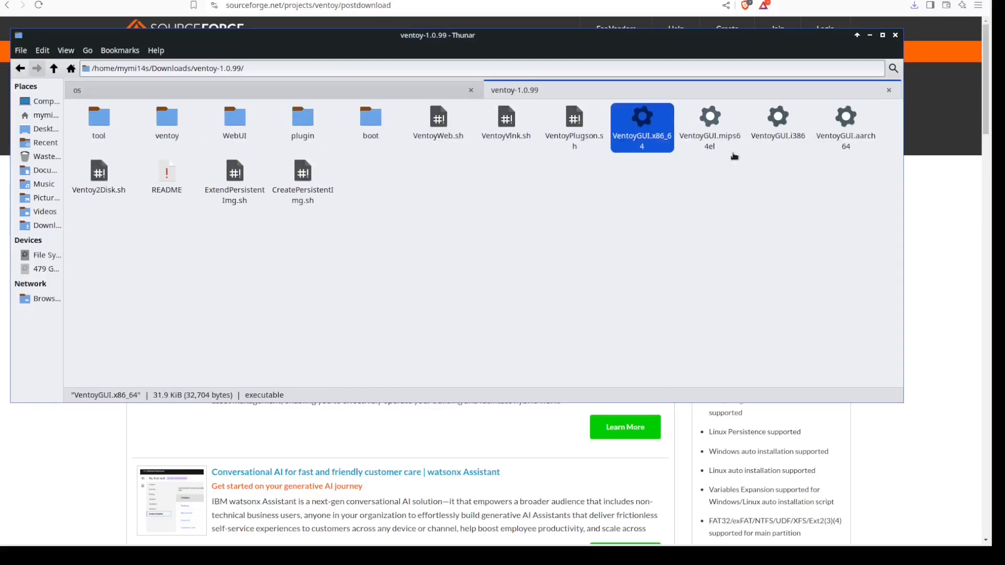
click(778, 127)
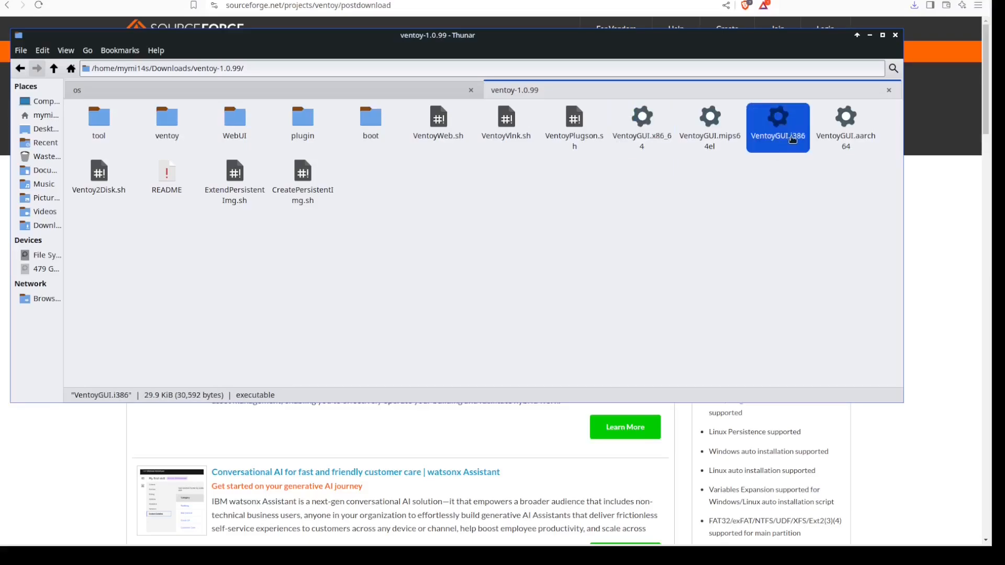
click(449, 289)
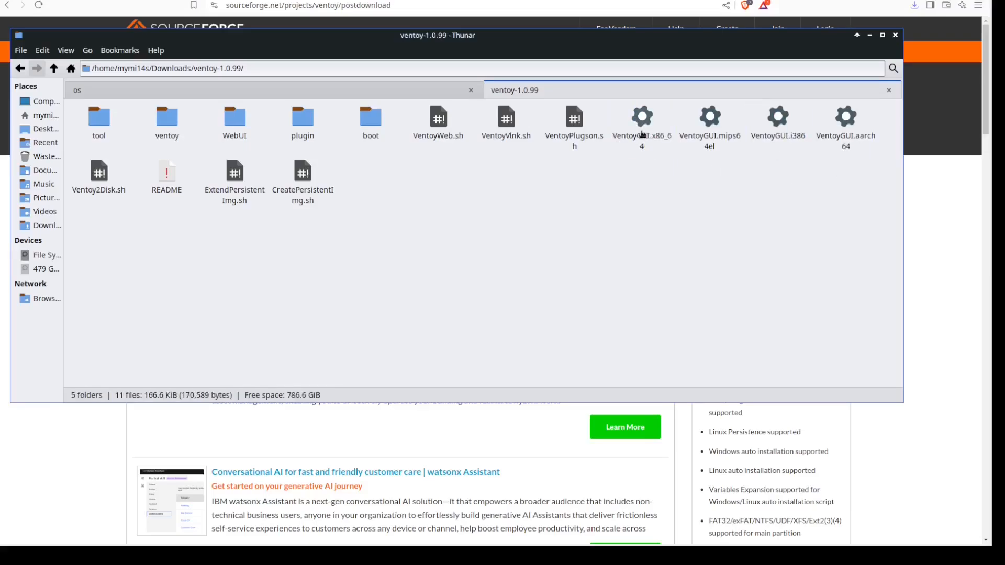
double_click(642, 118)
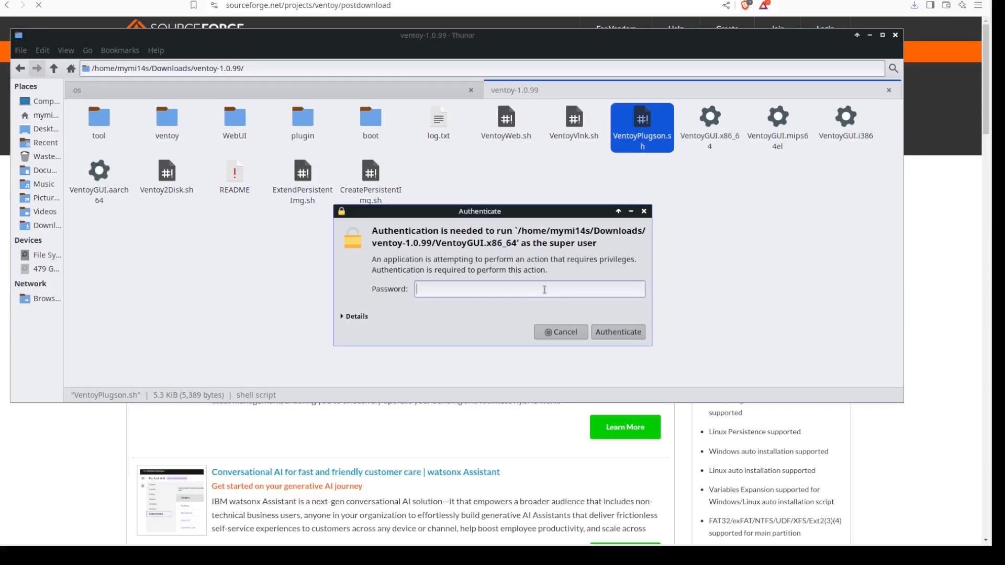
text(••••)
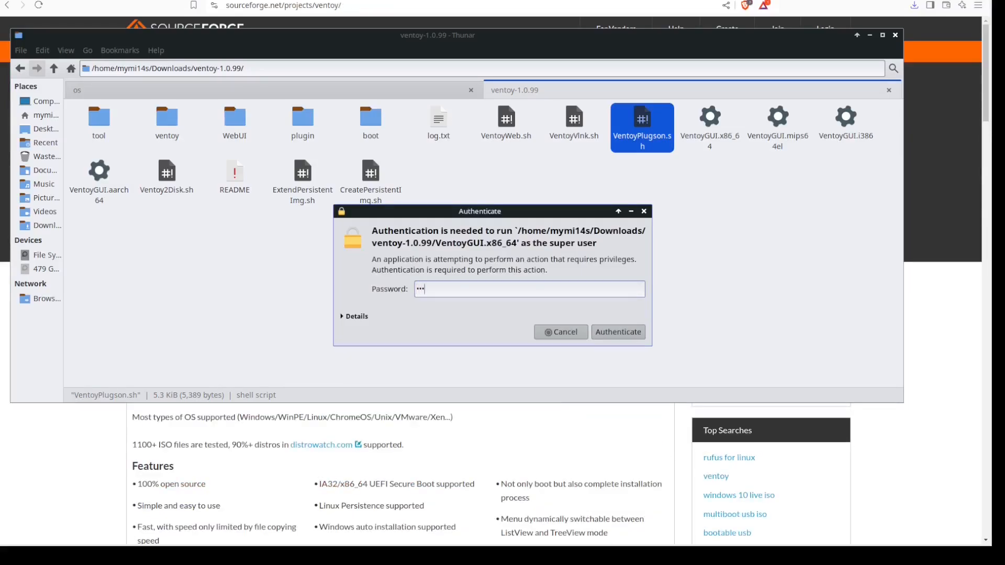
text(password)
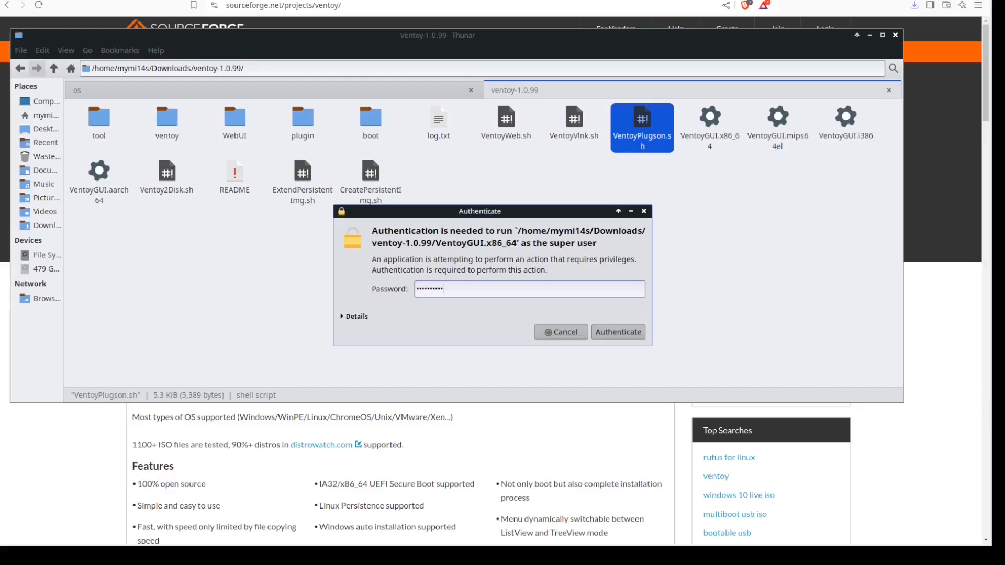
- Authenticate to bring up Ventoy2Disk 1.0.99 awaiting the SanDisk USB drive
click(616, 332)
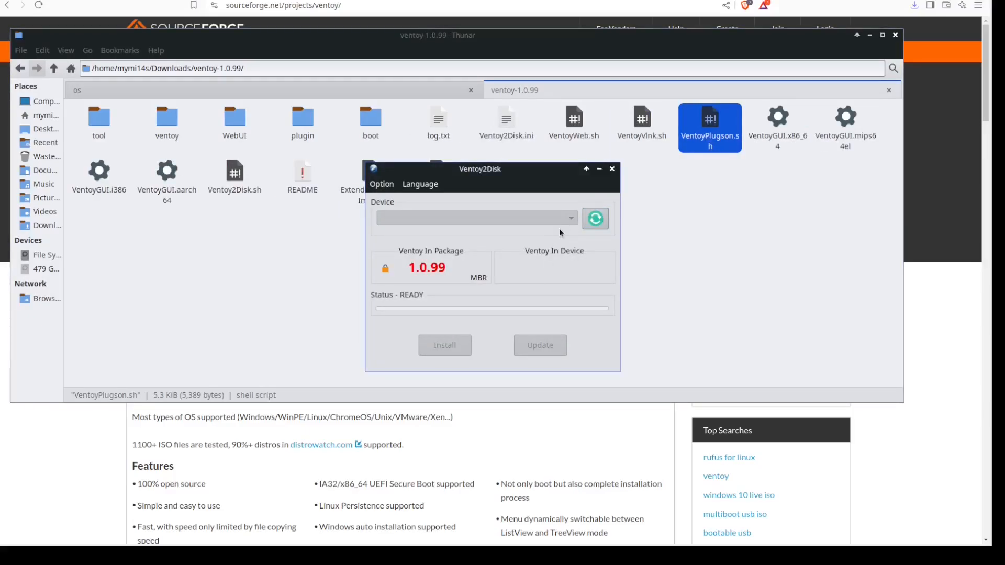
mouse_move(525, 242)
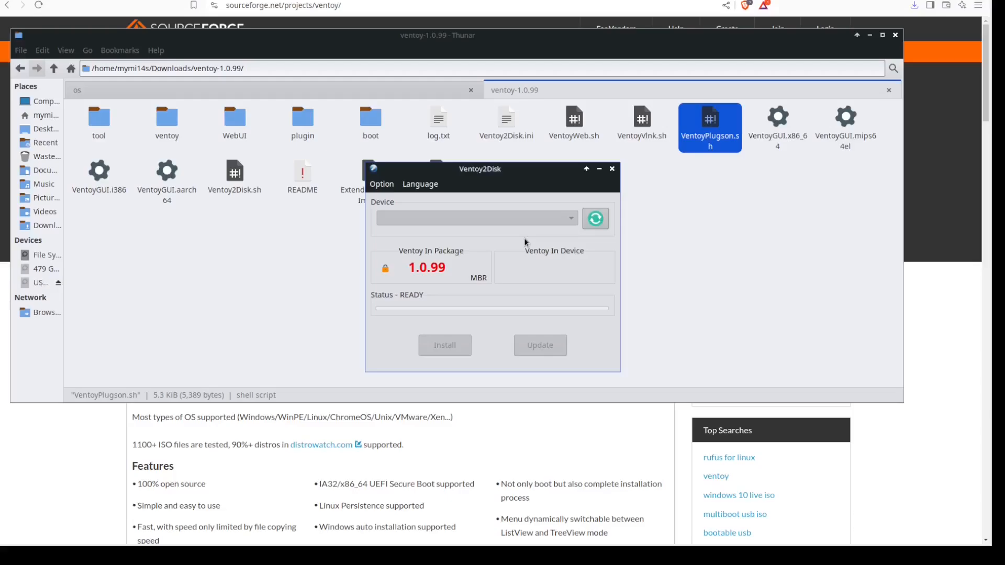
mouse_move(529, 218)
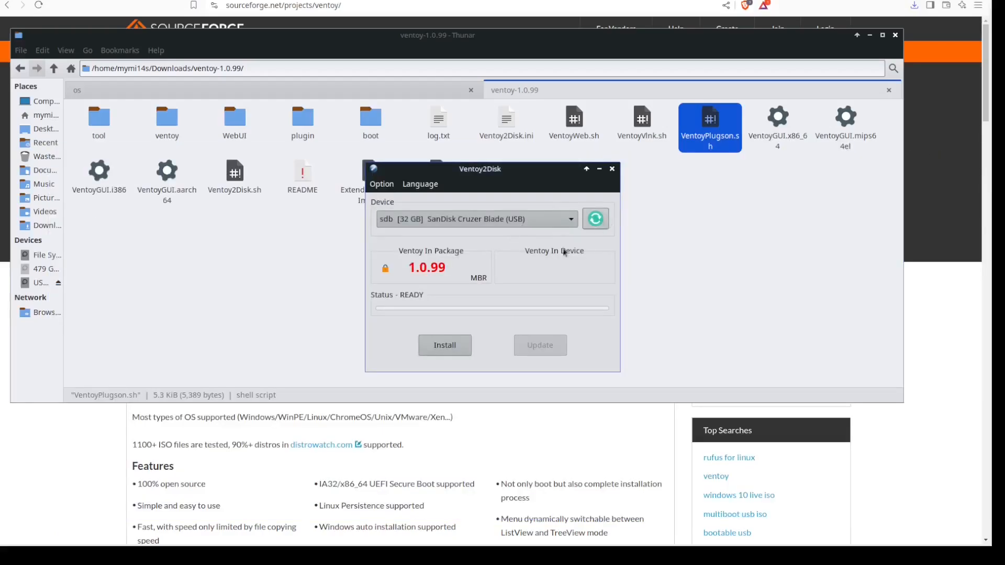
- Install Ventoy on the 32 GB SanDisk drive, accepting both data-loss warnings
click(446, 345)
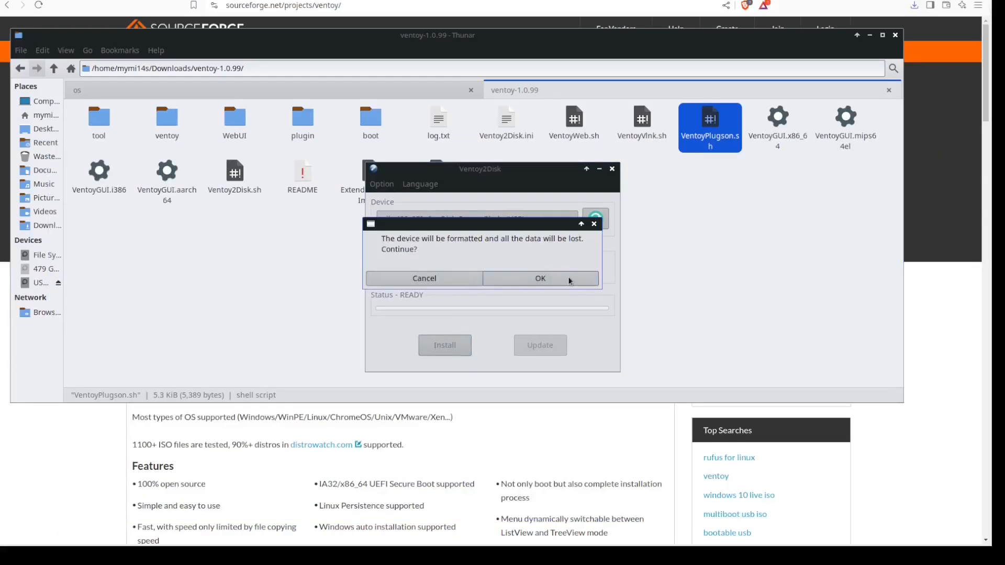
click(539, 278)
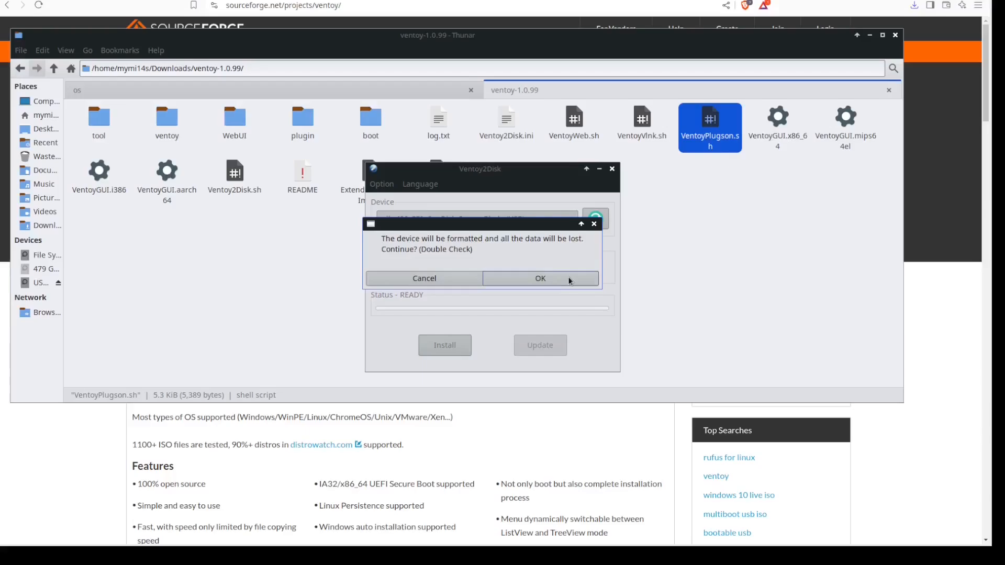
click(540, 279)
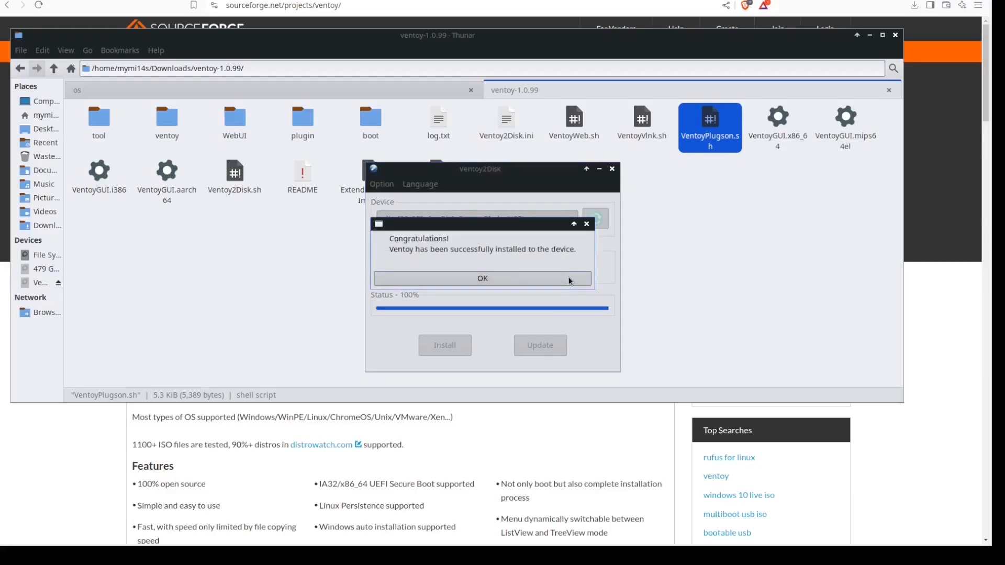
- Close the installer and view the empty Ventoy drive in a new Thunar window
click(482, 279)
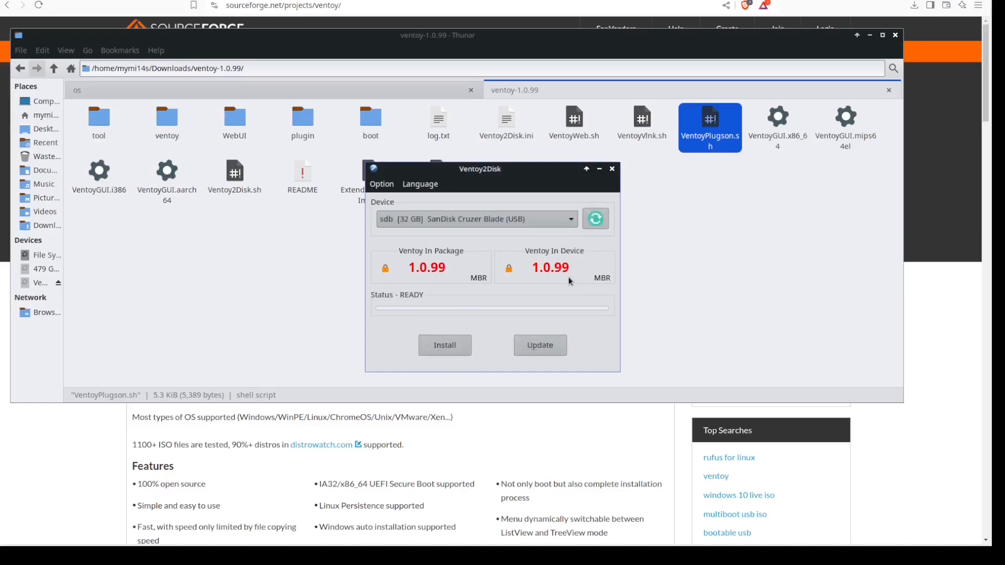
click(610, 168)
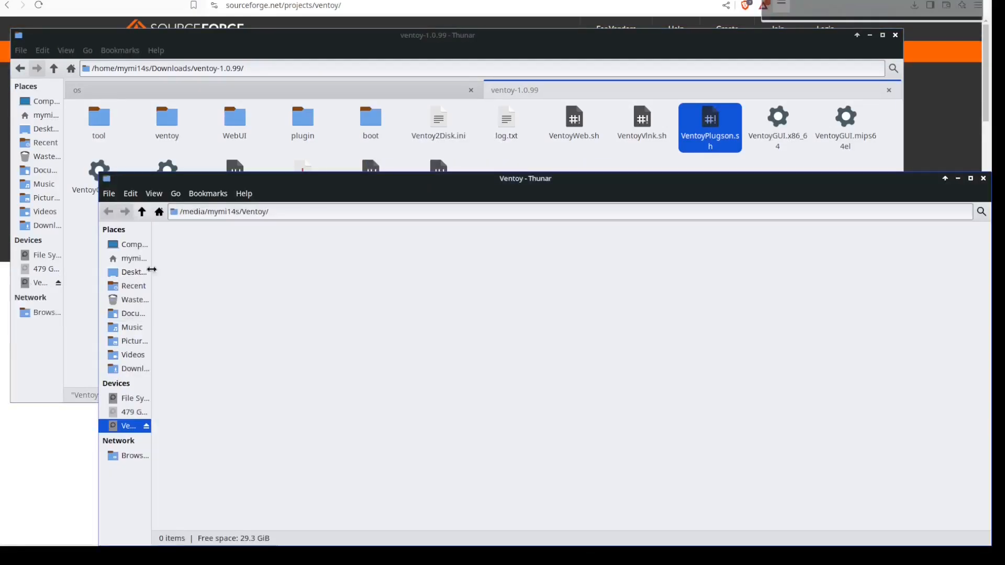
mouse_move(219, 443)
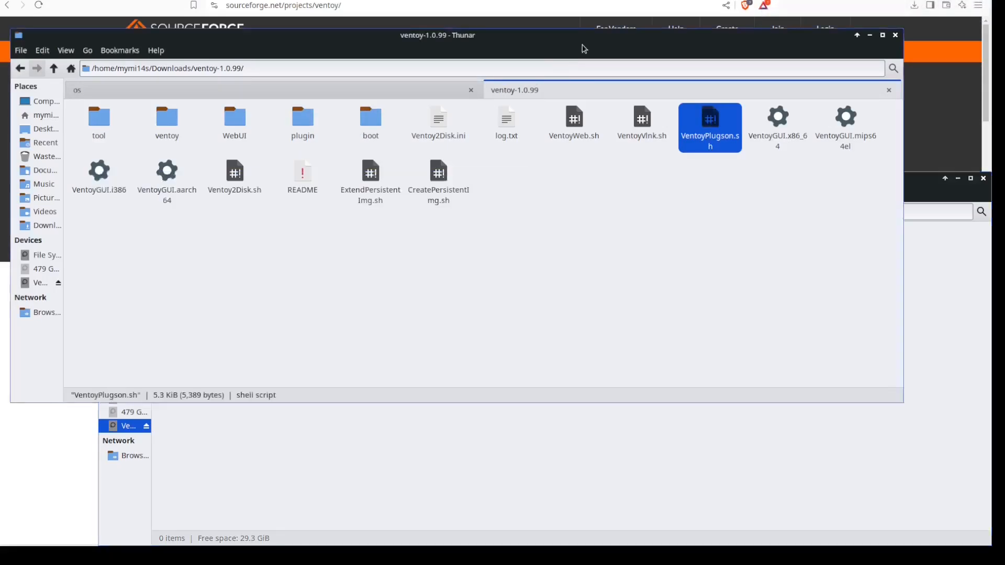
- Browse to the os folder in Downloads and select the MX and Windows 11 ISOs
click(45, 225)
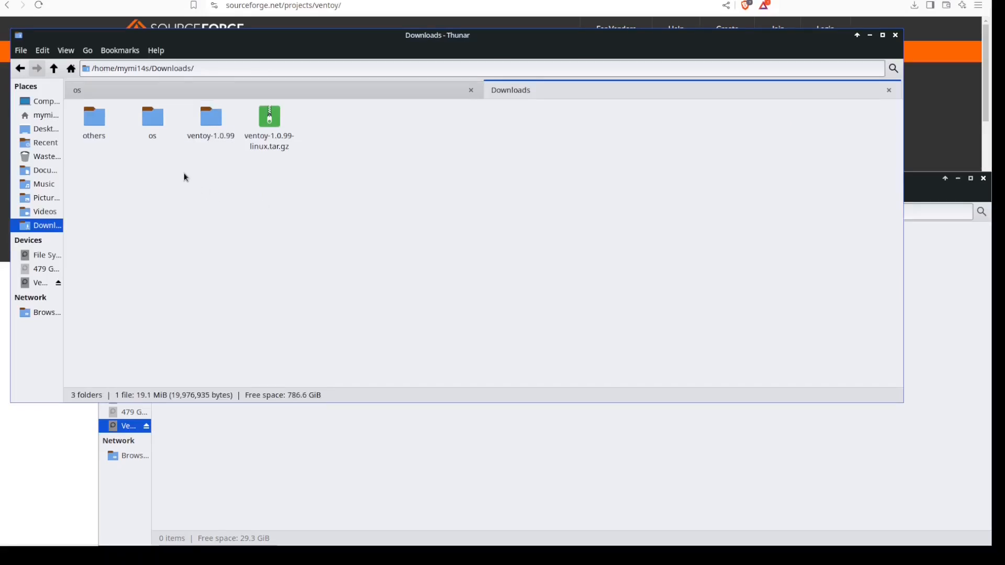
mouse_move(197, 222)
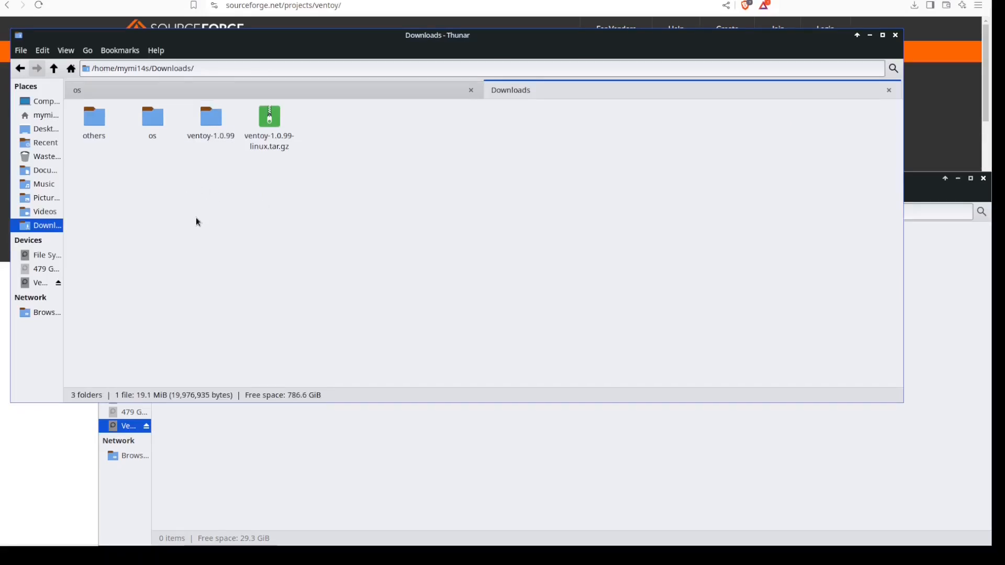
double_click(152, 116)
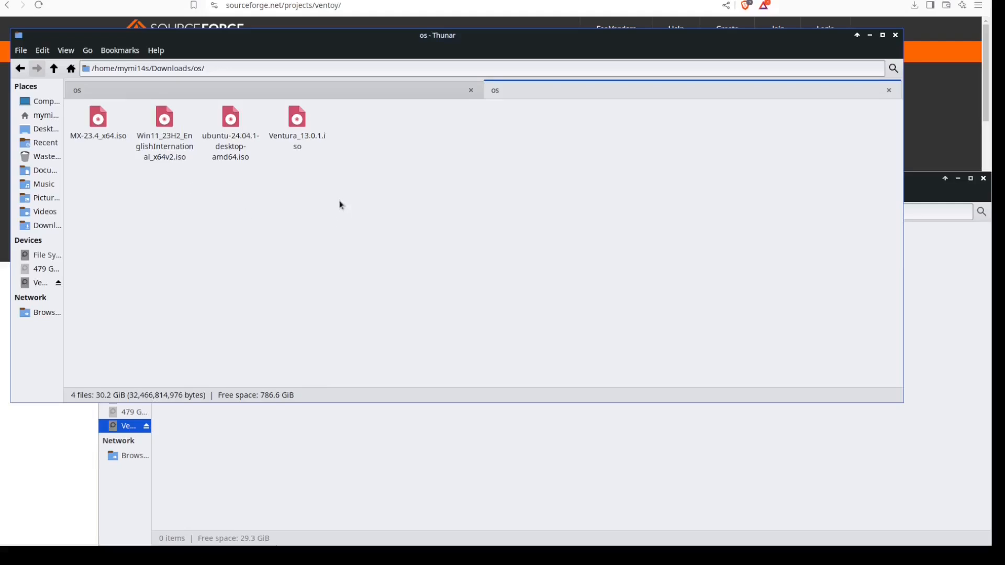
click(98, 117)
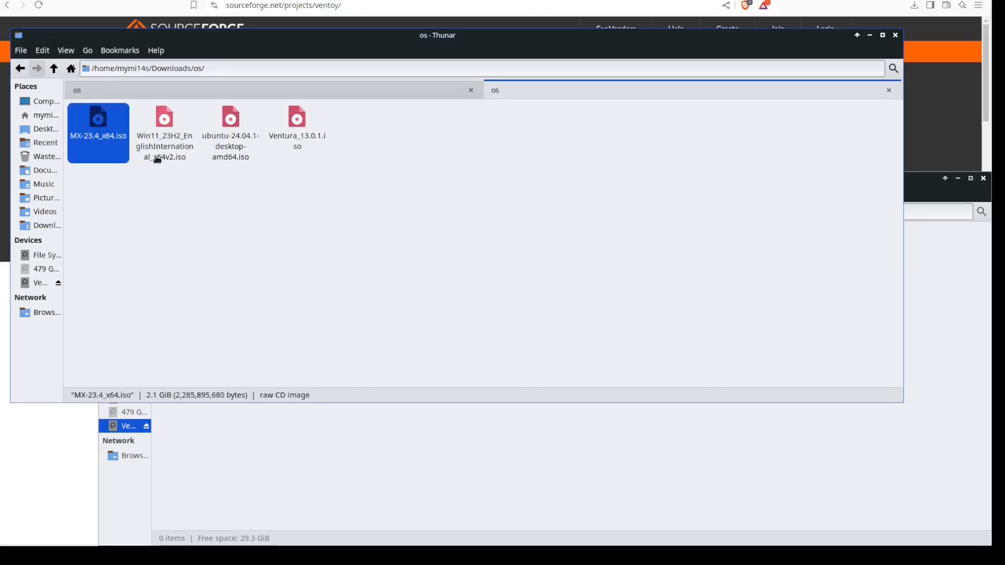
click(165, 121)
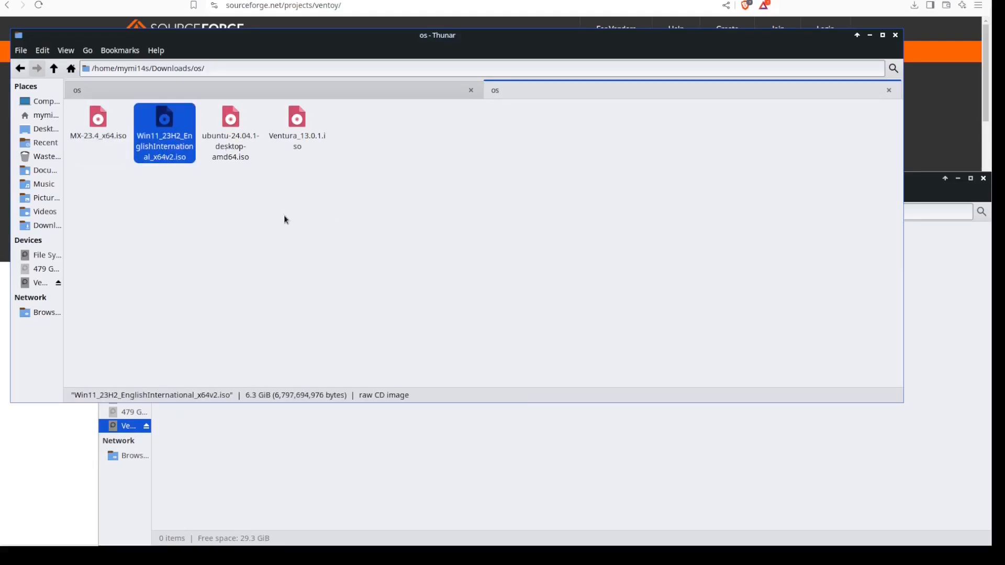
click(244, 226)
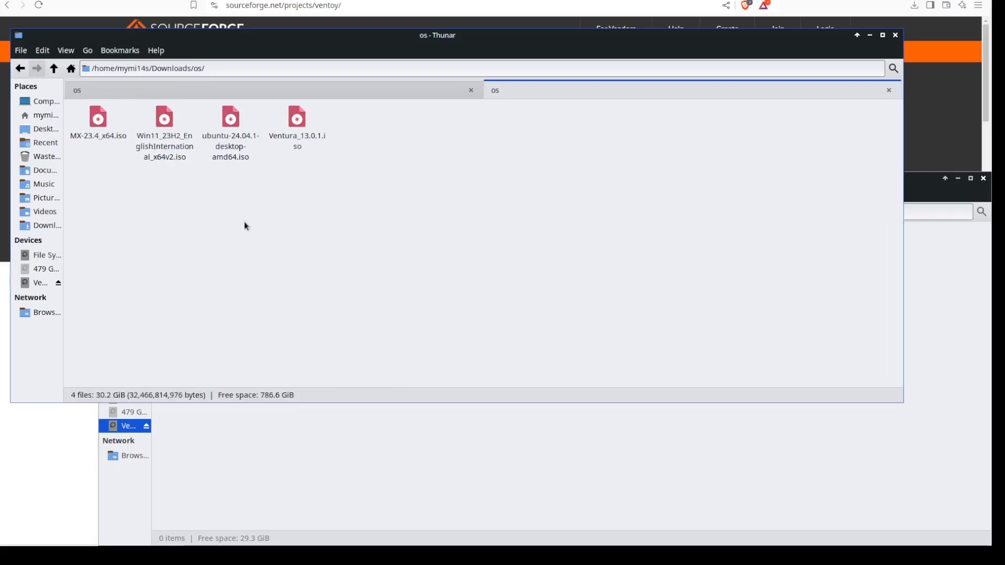
mouse_move(73, 121)
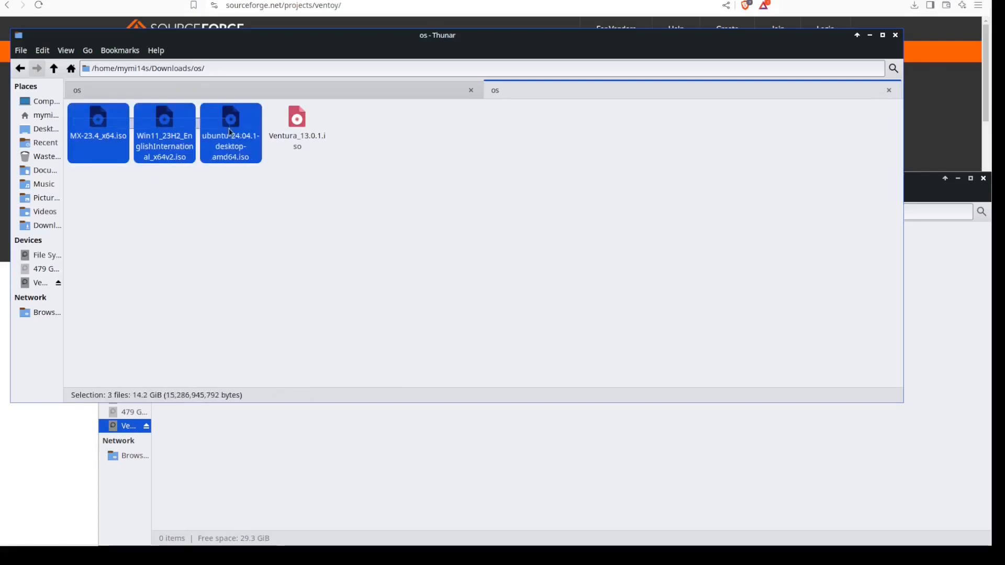
mouse_move(140, 396)
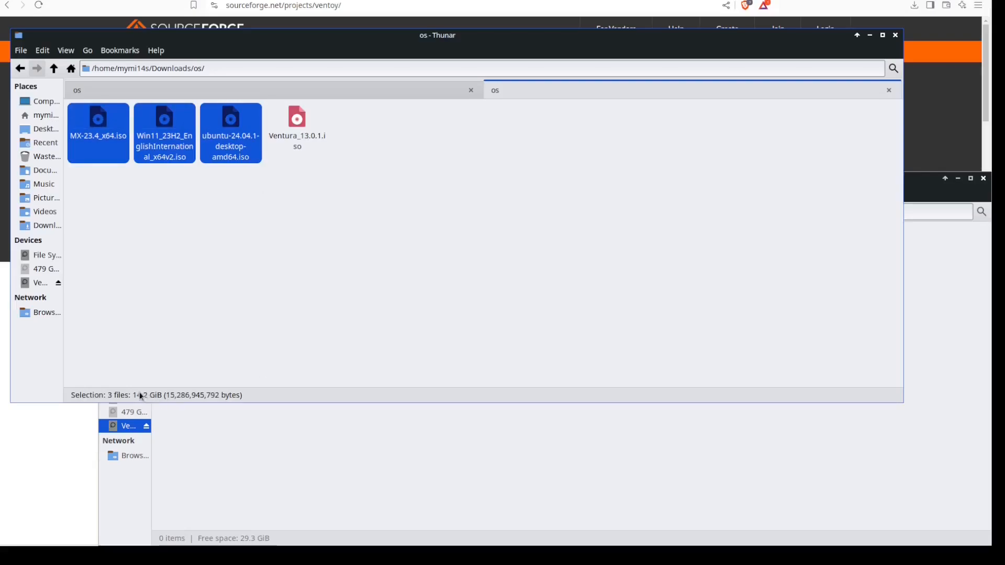
mouse_move(227, 152)
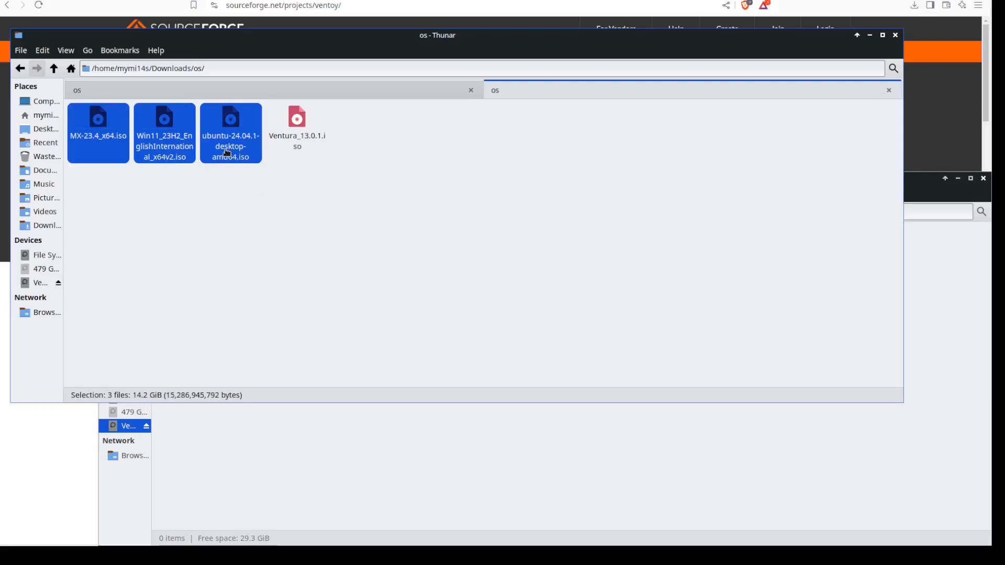
mouse_move(216, 132)
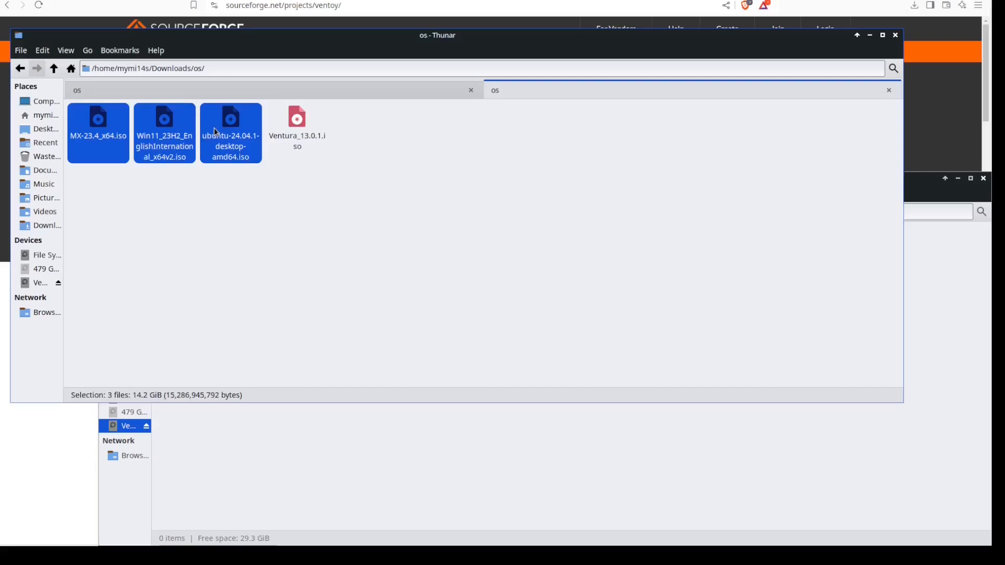
- Transfer the MX, Windows 11 and Ubuntu ISOs onto the Ventoy drive
click(269, 116)
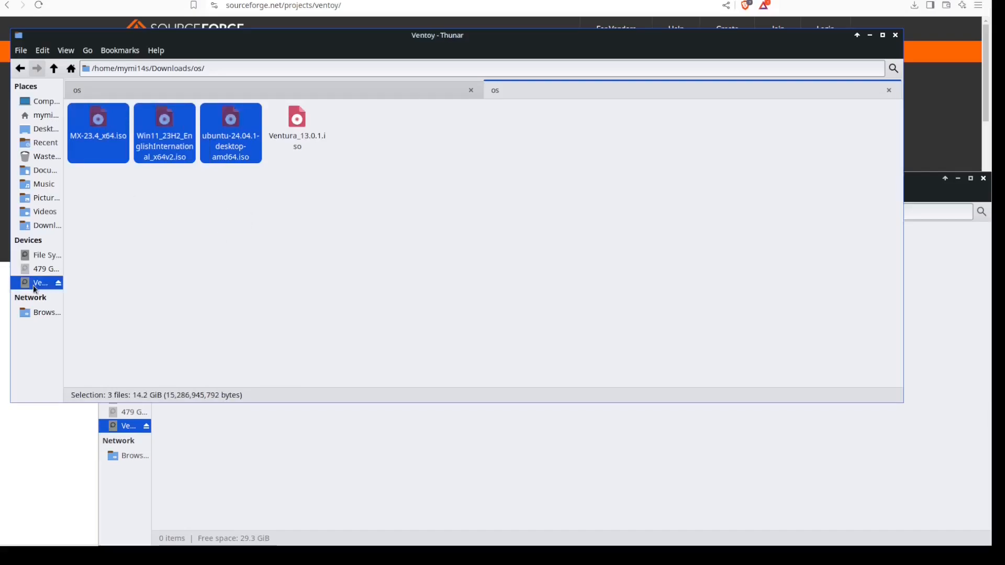
click(40, 283)
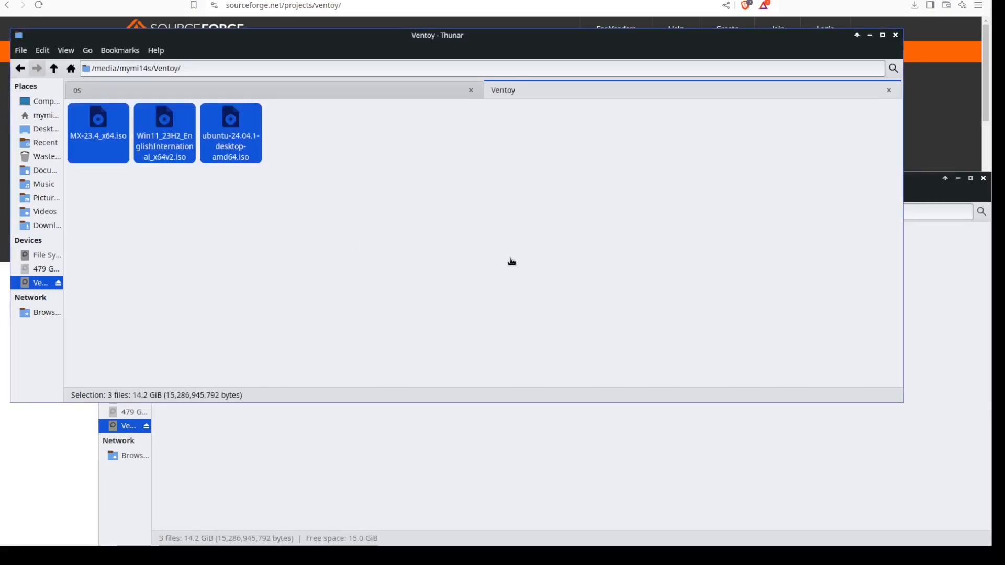
mouse_move(375, 182)
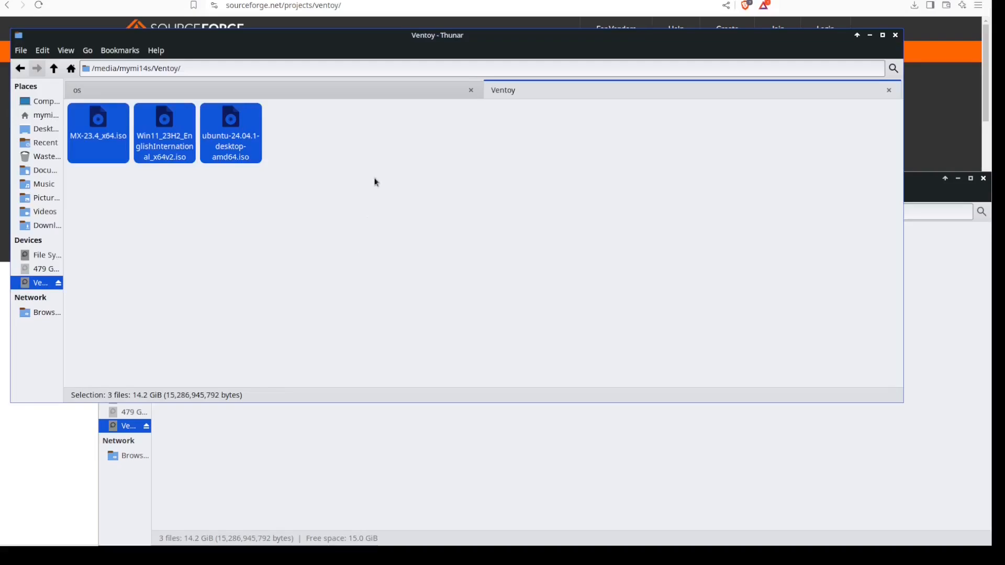
mouse_move(131, 285)
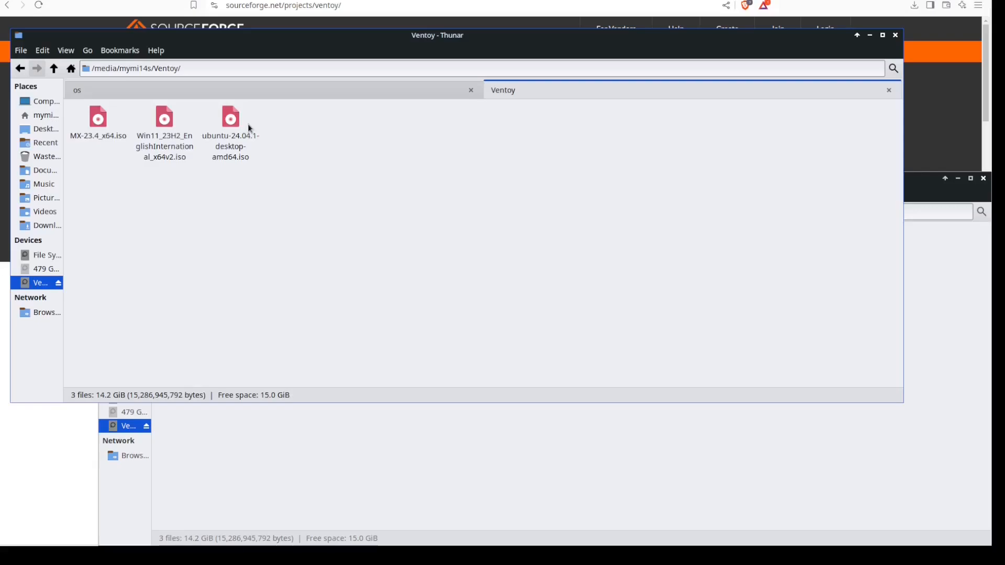
mouse_move(252, 144)
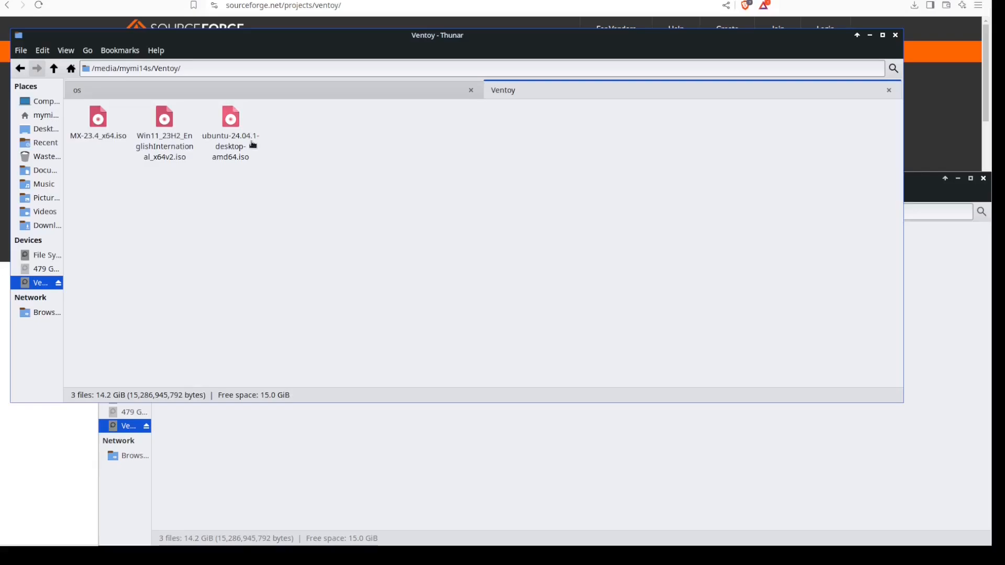
click(231, 132)
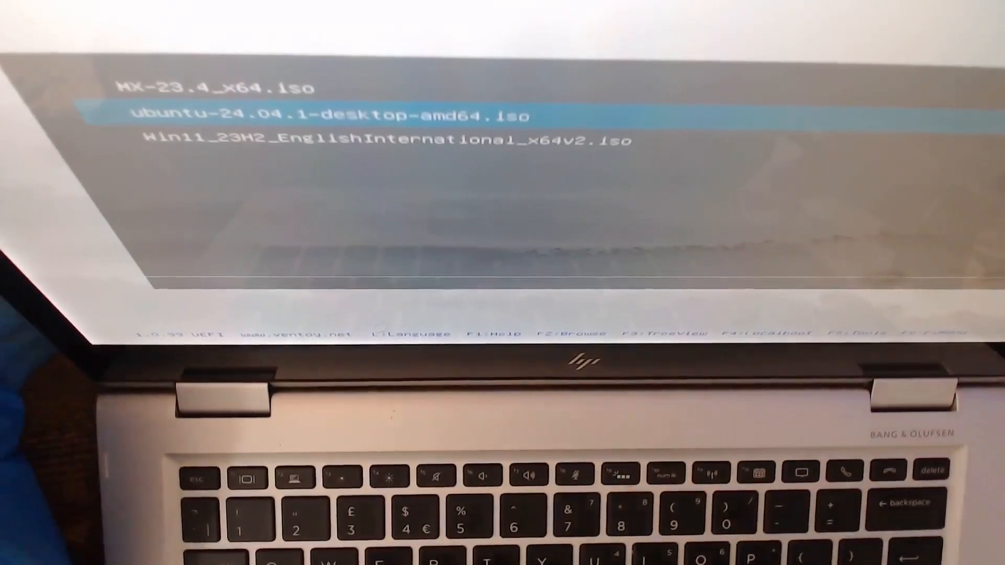
- Select MX-23.4_x64.iso in the Ventoy menu and boot it in grub2 mode
key(up)
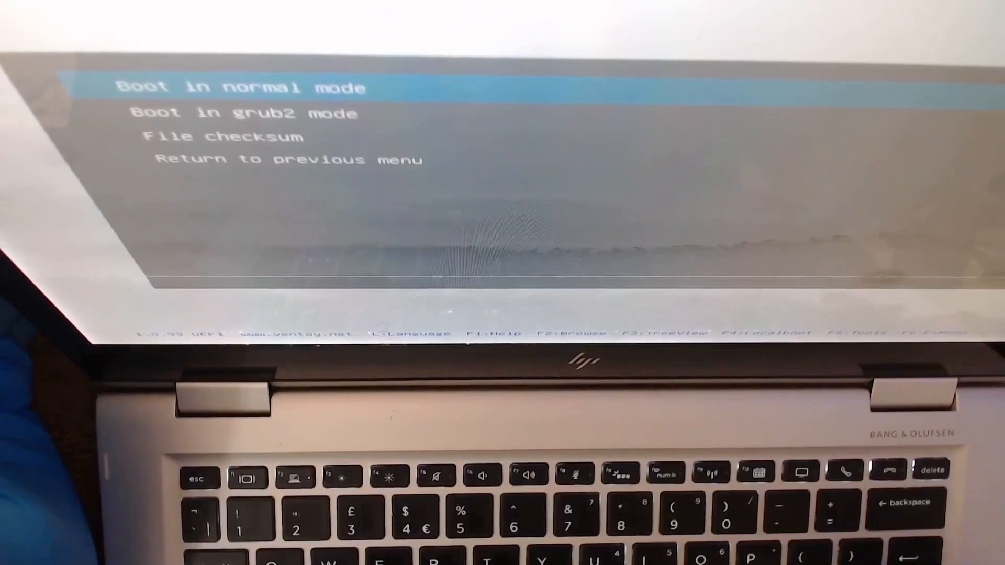
key(Down)
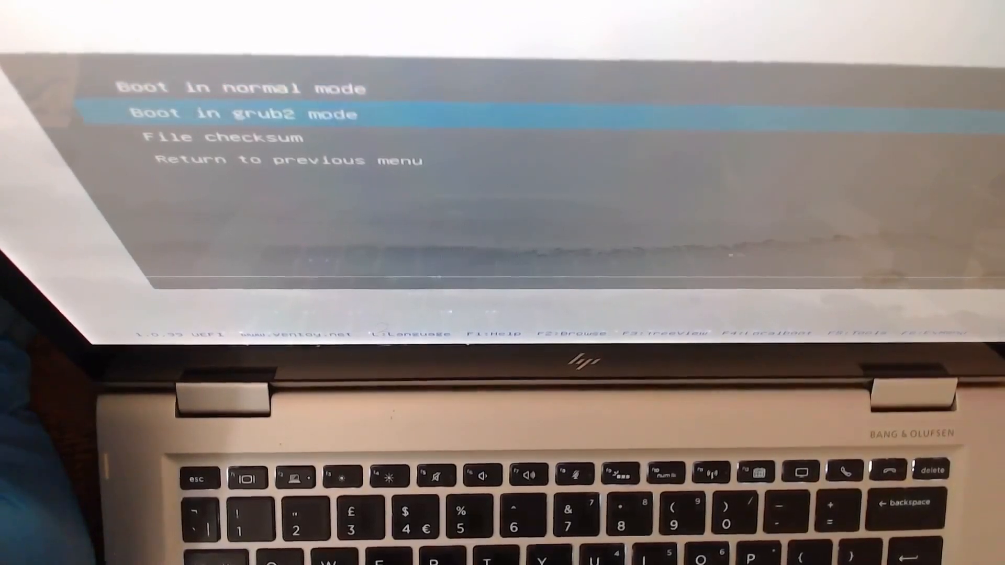
key(Up)
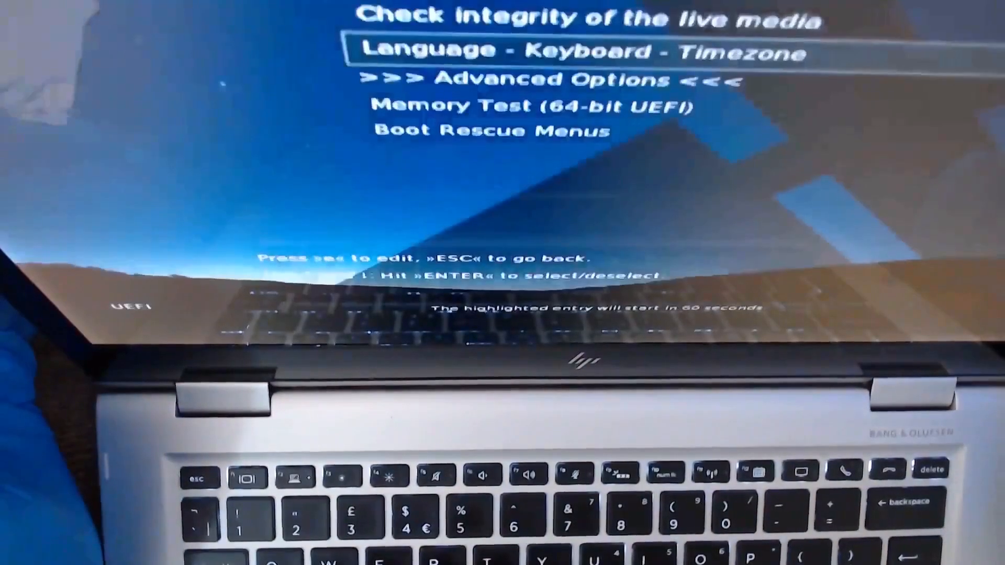
- Highlight the MX-23.4 x64 (September 15, 2024) entry and start the live system
key(Down)
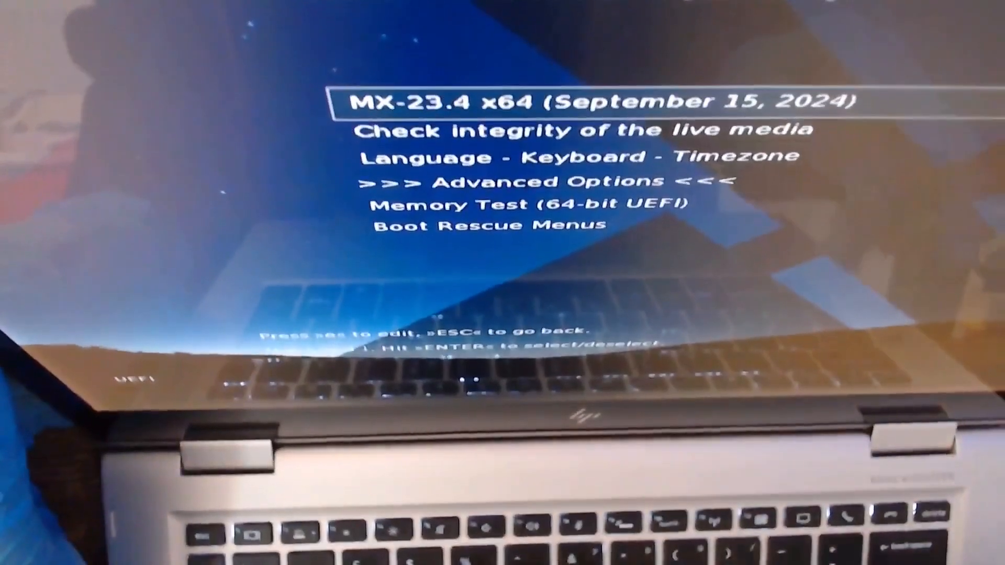
key(Return)
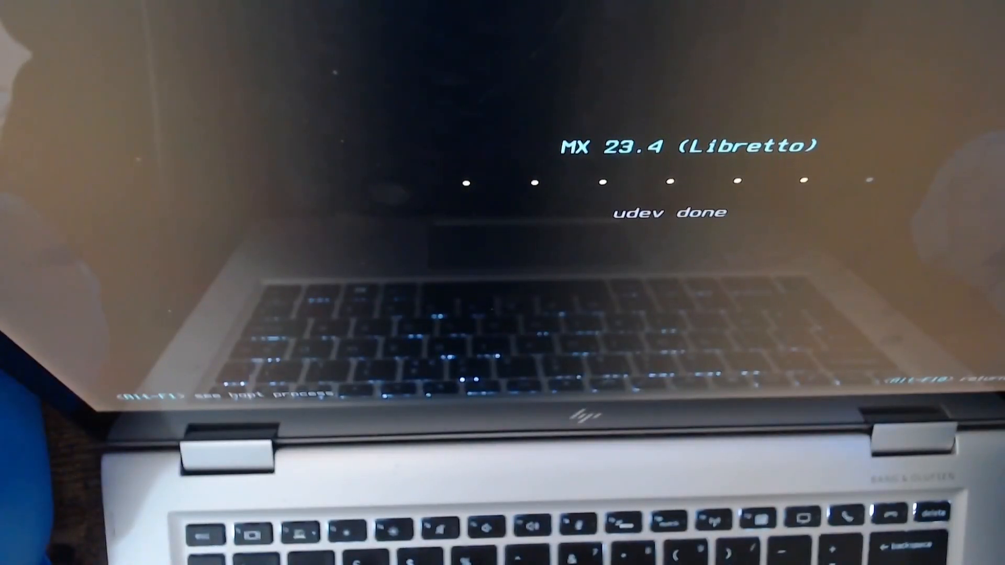